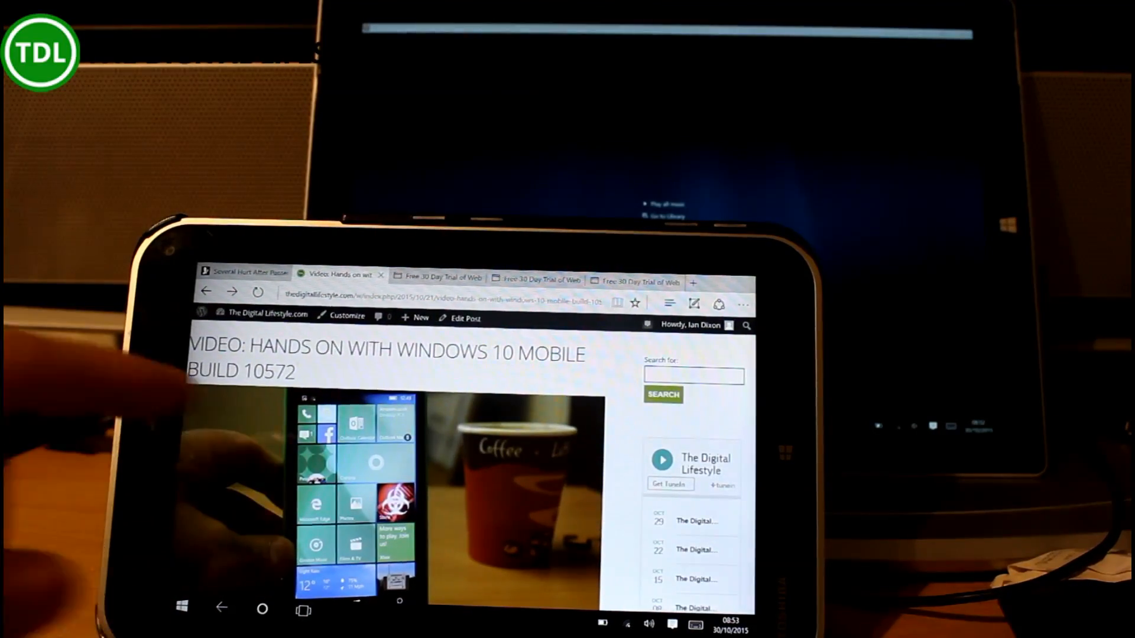
- Cast the Choetech charging pad post to Ian (SURFACEPRO3 : Windows Media Player)
scroll("down", 3)
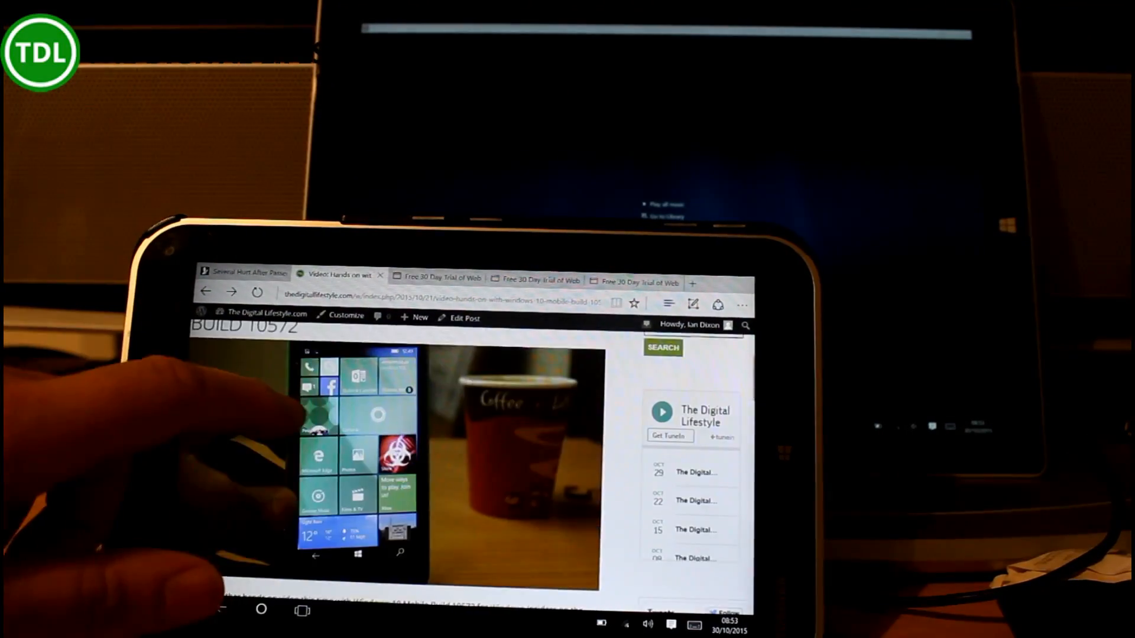
left_click(742, 303)
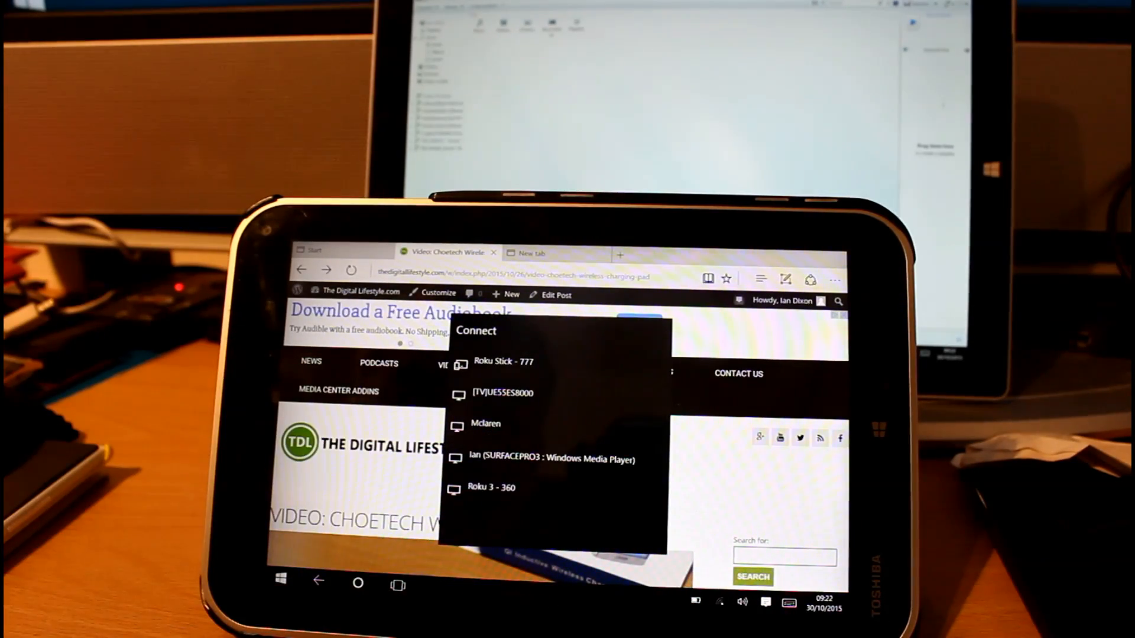
left_click(556, 458)
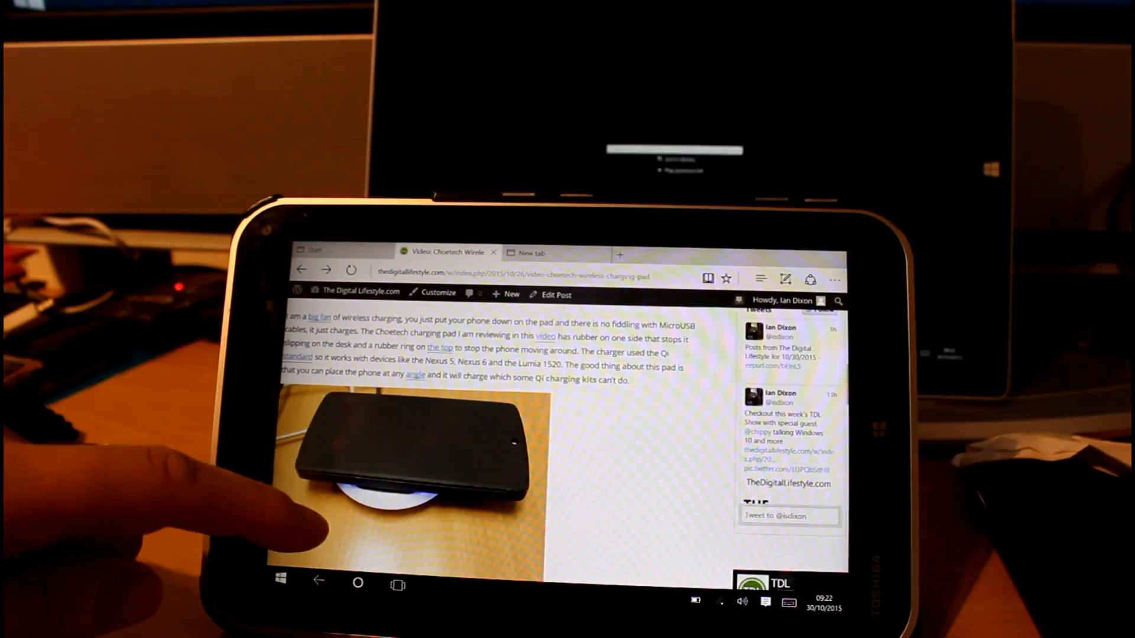
- Scroll down to the post's embedded Choetech charging pad video and play it
scroll("down", 3)
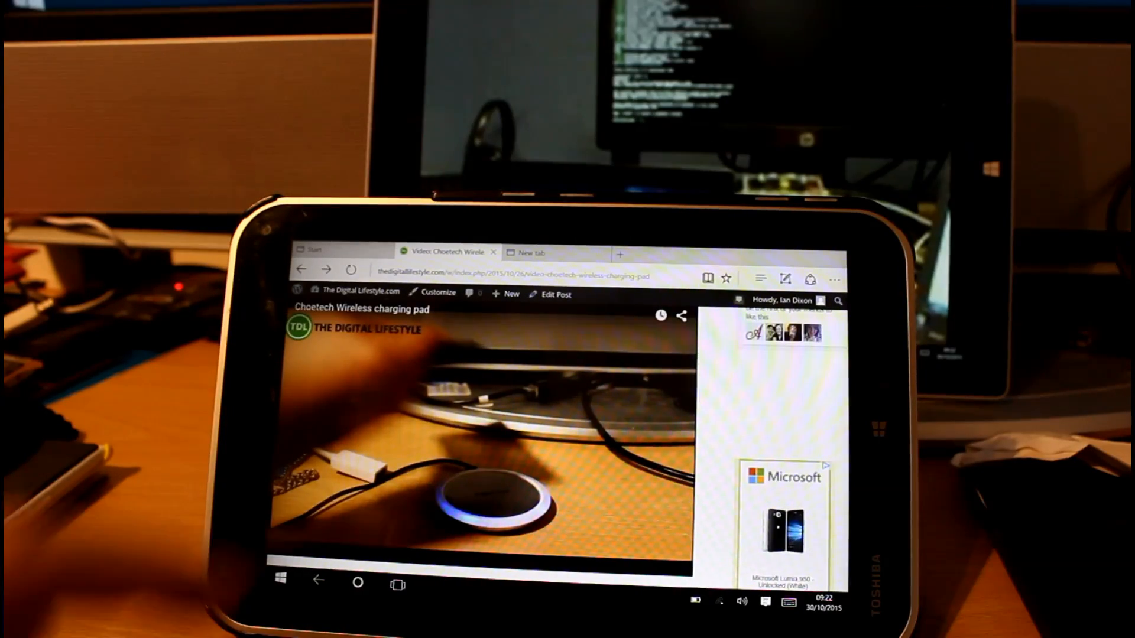
left_click(484, 435)
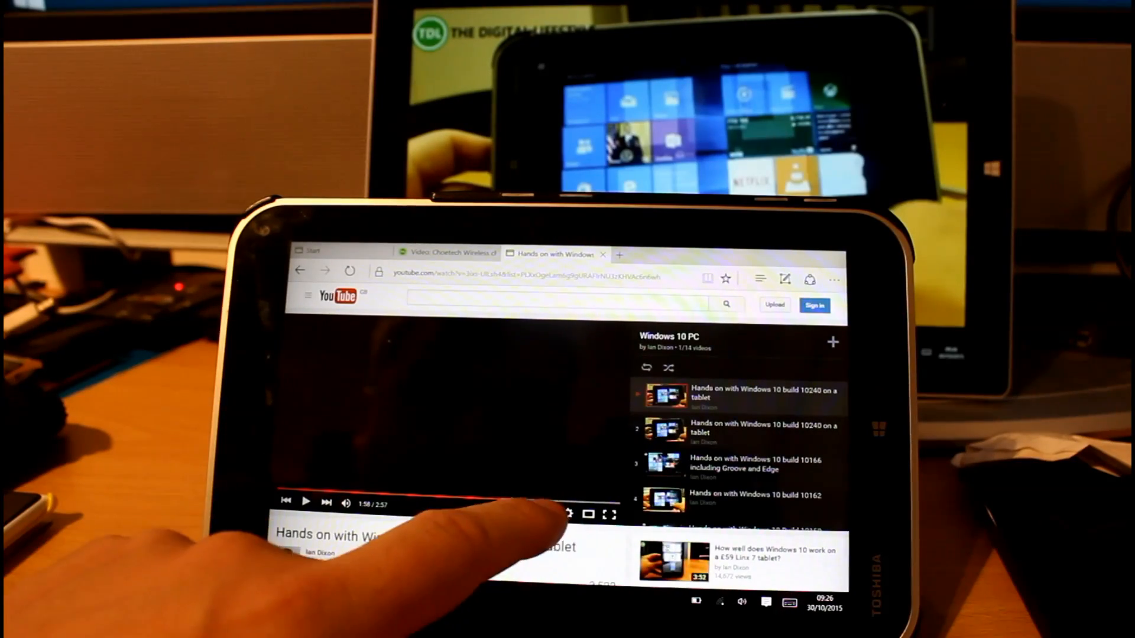
- Tap the YouTube player for the Windows 10 build 10240 tablet video
left_click(568, 515)
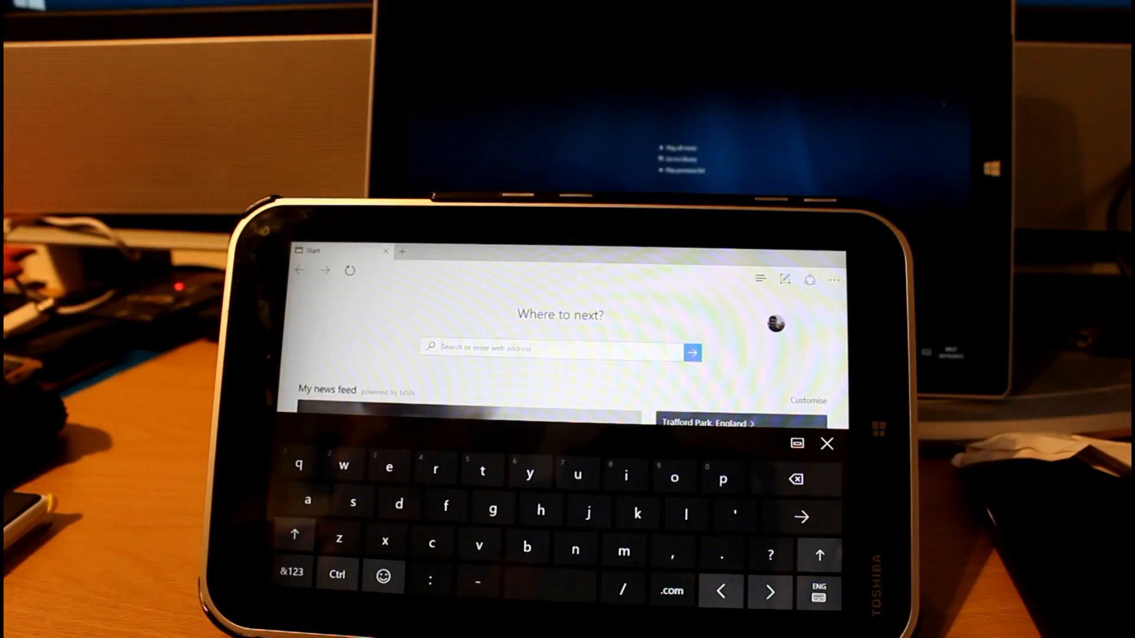
- Enter thedigitallifestyle.com/w/ in the address box to load the site
type("thedigitallifestyle.com/w/")
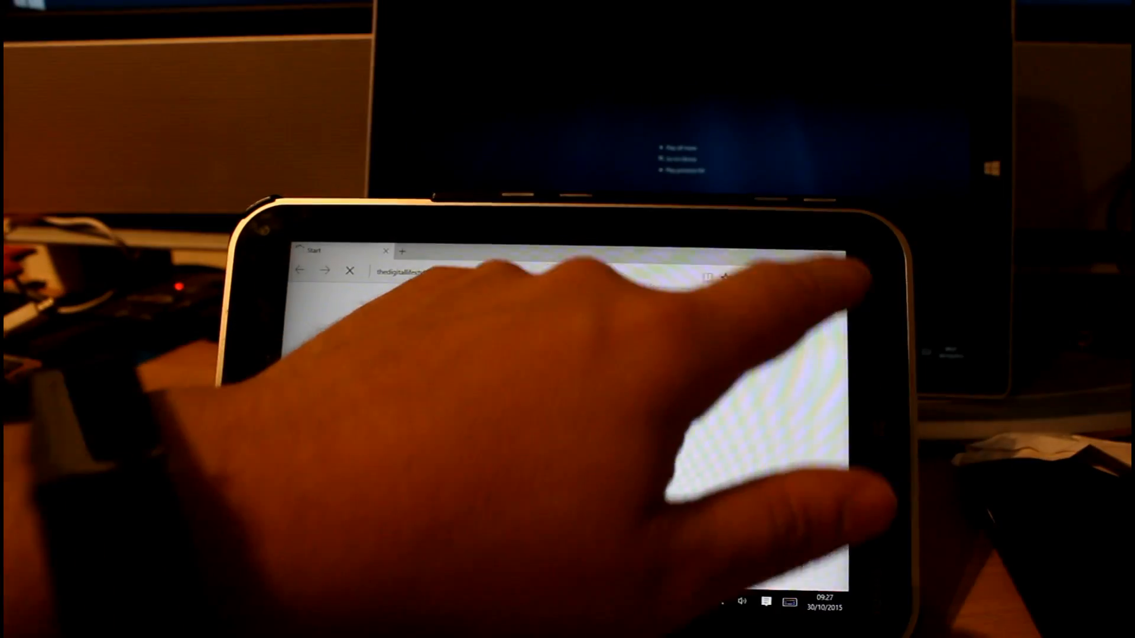
left_click(833, 281)
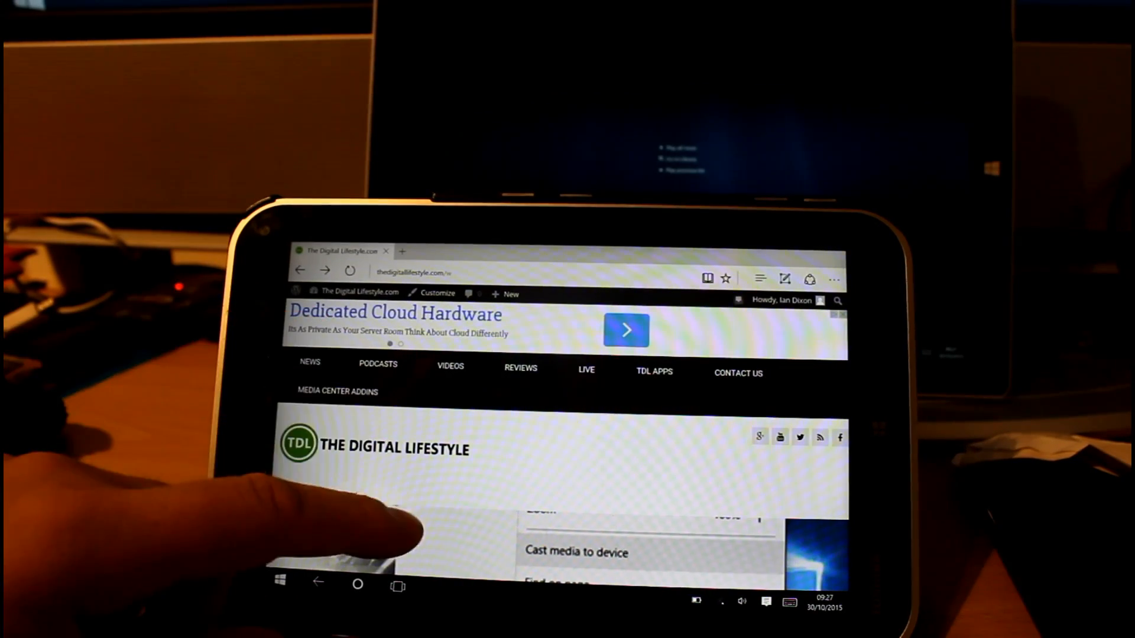
- Choose Cast media to device from the More actions menu
left_click(834, 280)
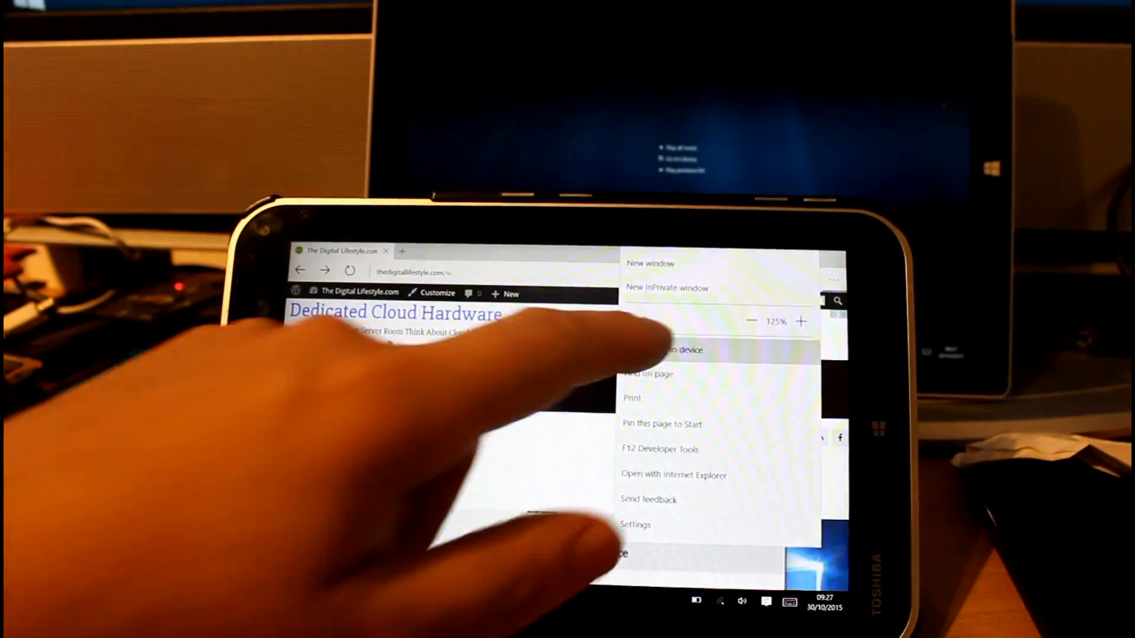
left_click(666, 349)
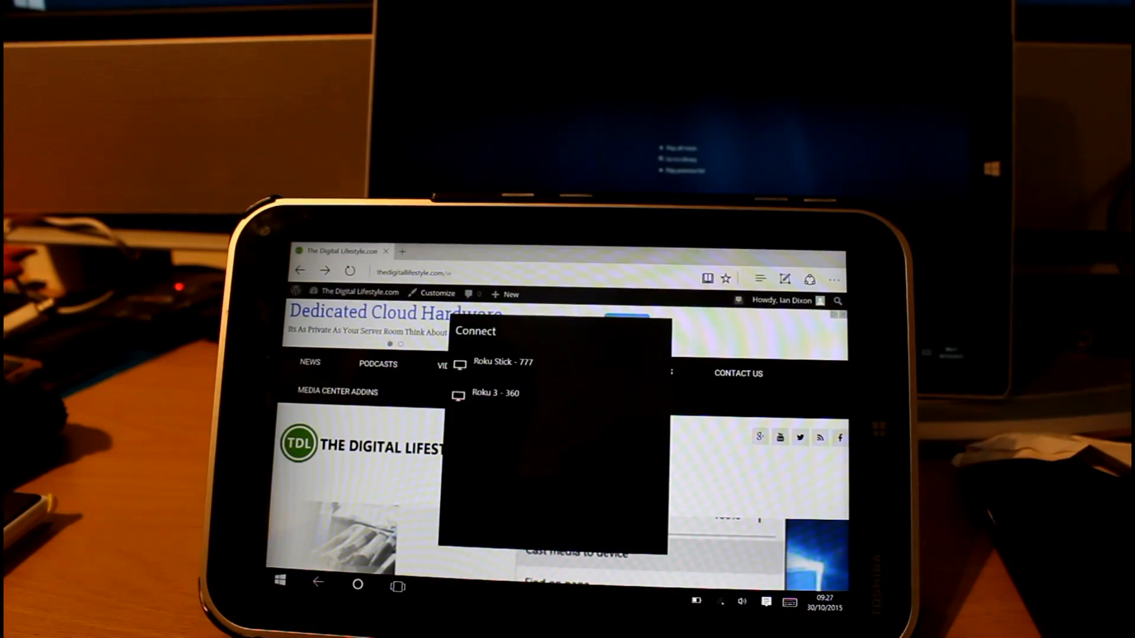